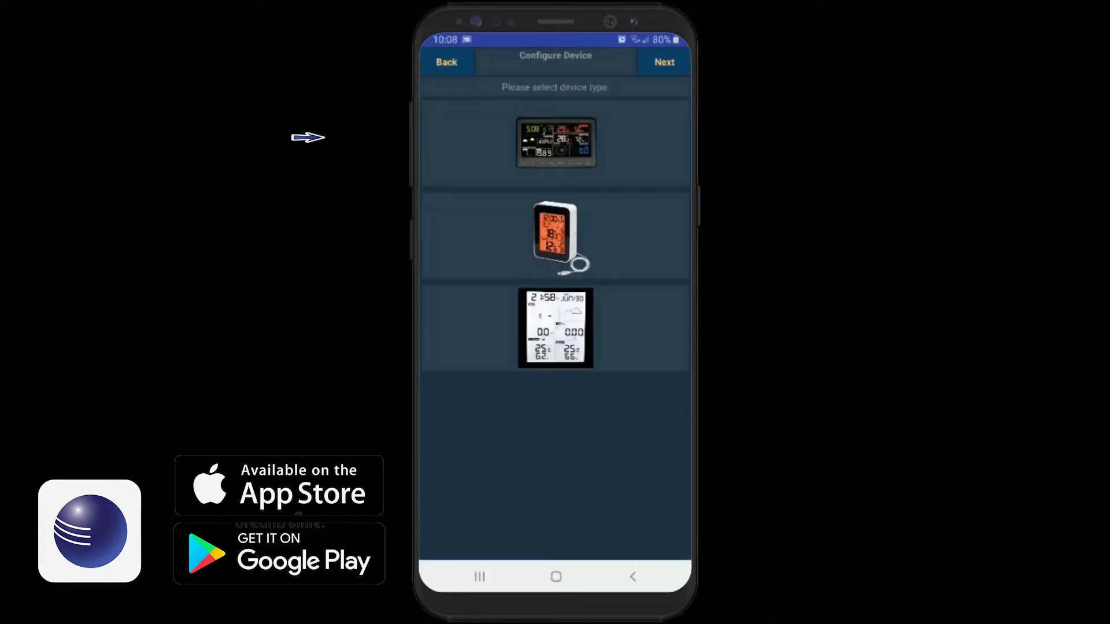
- Choose the color-display console as the device type and reach the Wi-Fi settings form
left_click(554, 142)
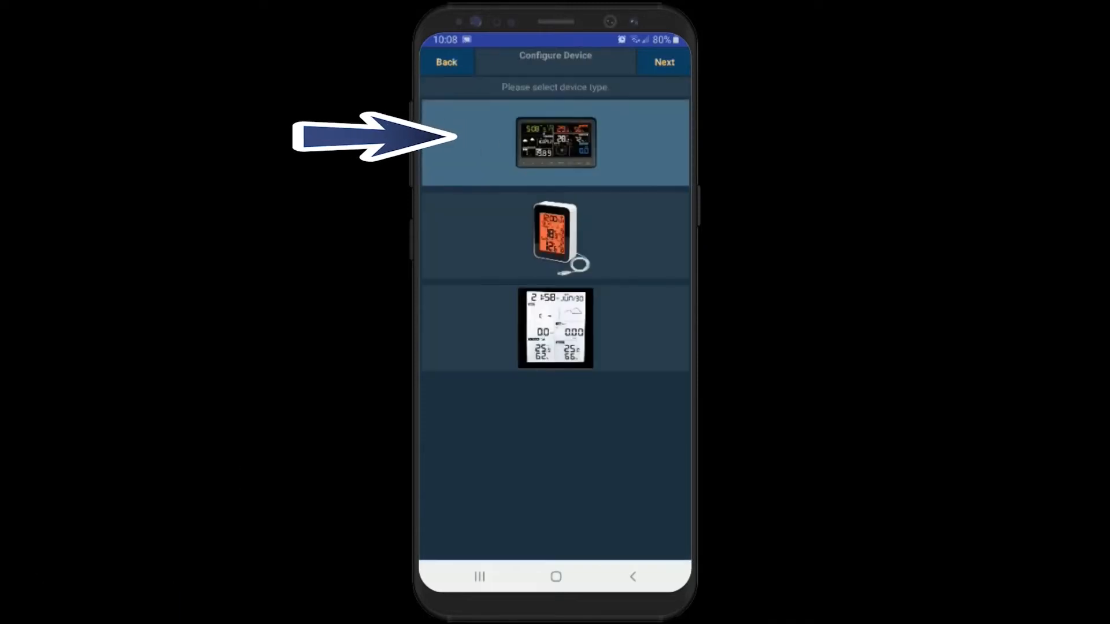
left_click(555, 141)
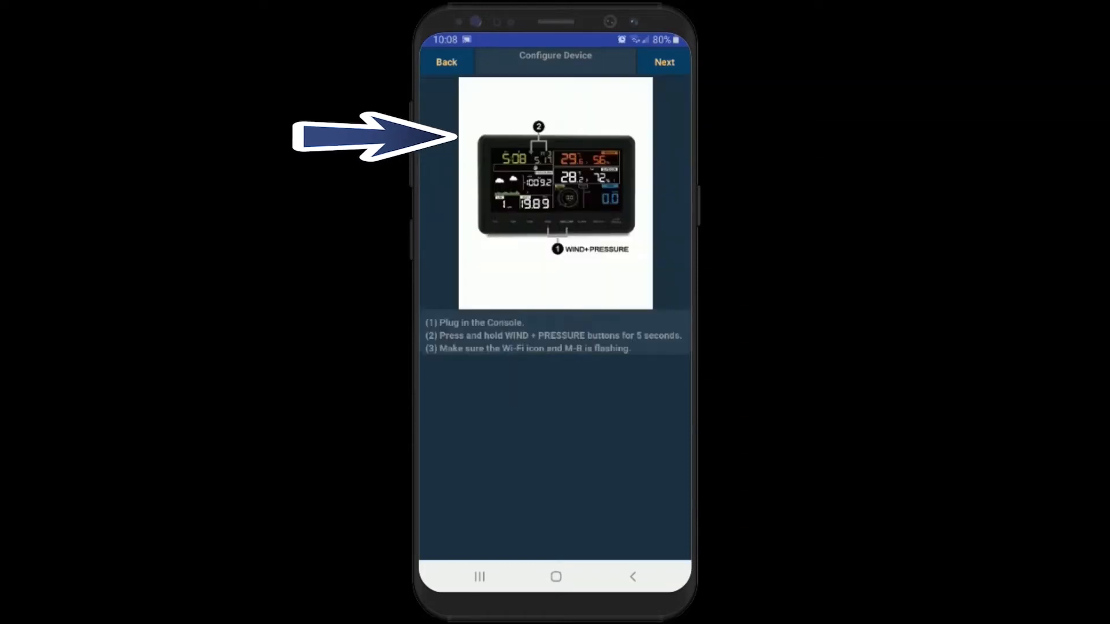
left_click(663, 63)
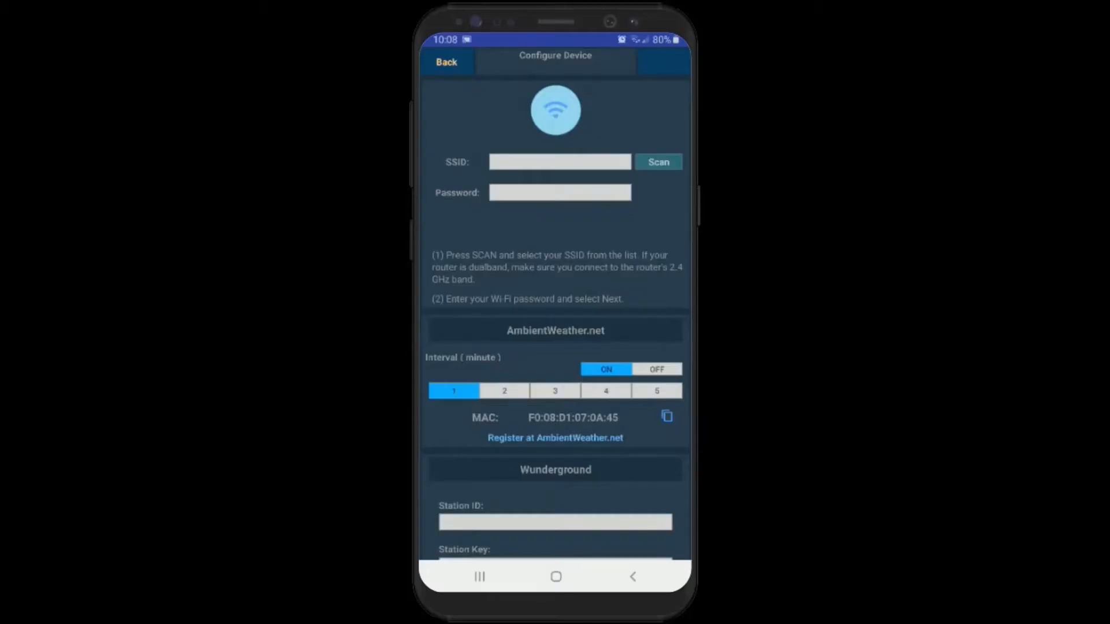
- Save the station's upload settings past the Wunderground and Weathercloud sections
scroll("down", 3)
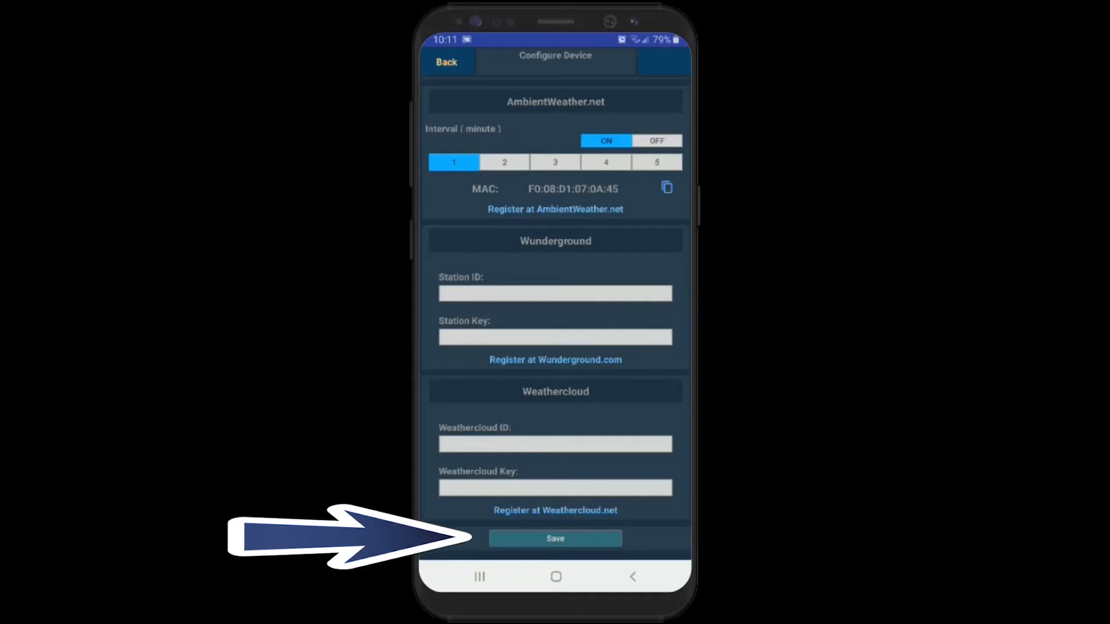
left_click(555, 538)
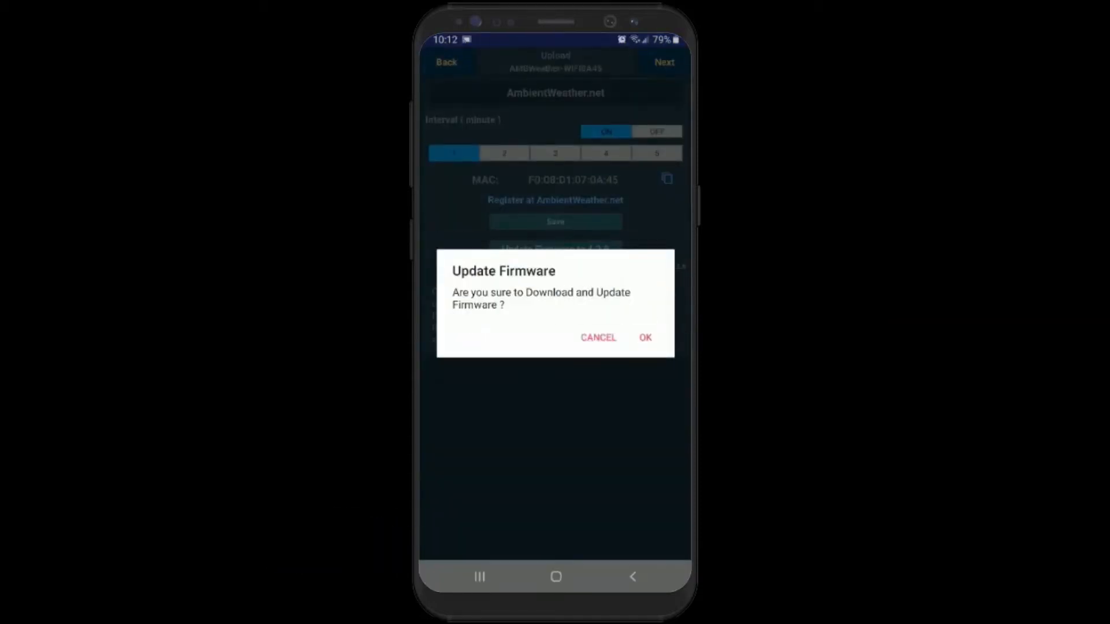
- Answer the firmware update prompt and save the Wunderground upload settings
left_click(598, 337)
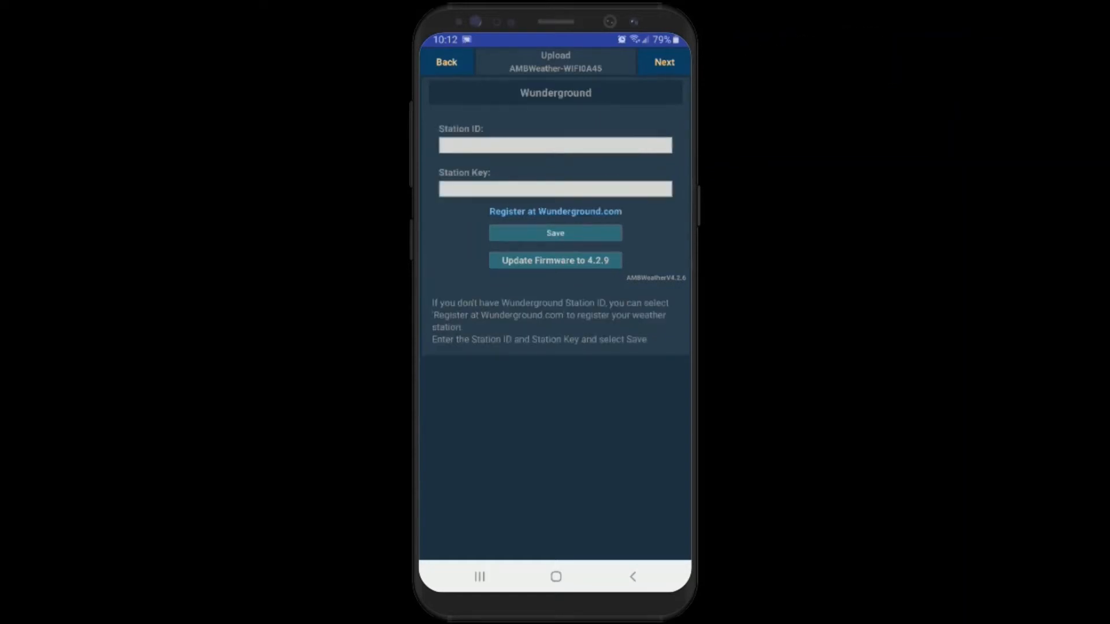
left_click(663, 63)
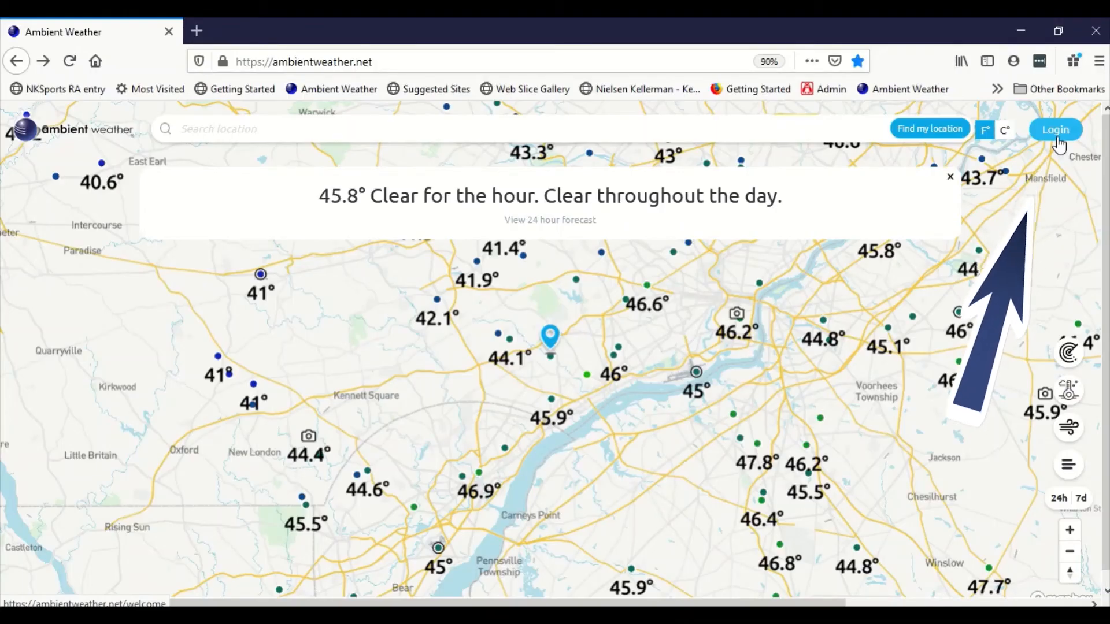
- Create a new Ambient Weather account with email 'racosky' and accept the terms of use
left_click(1055, 128)
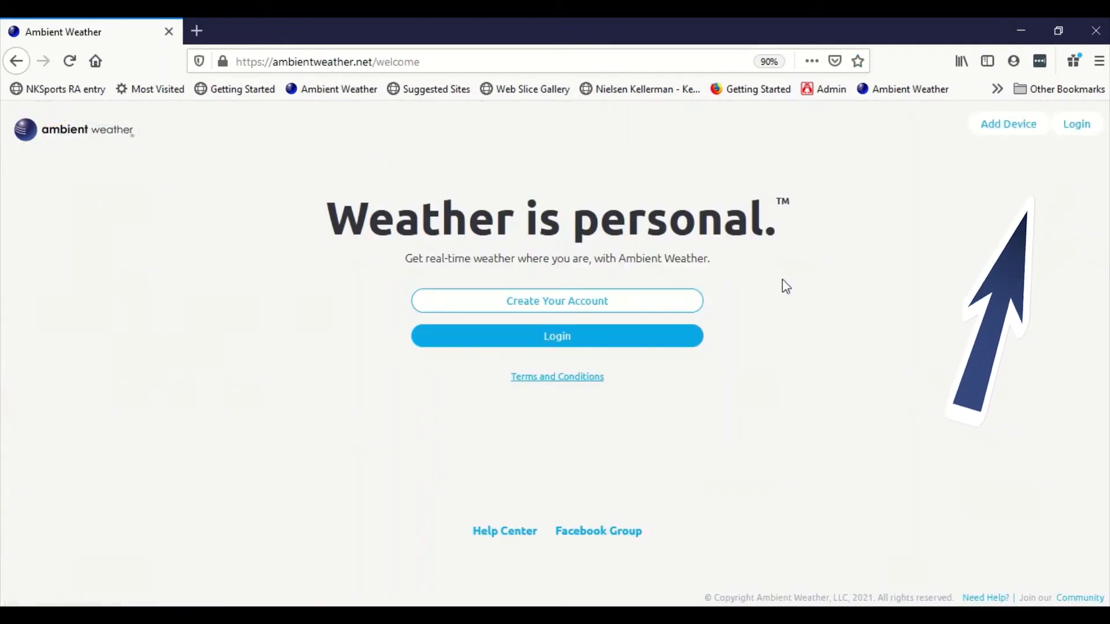
left_click(556, 301)
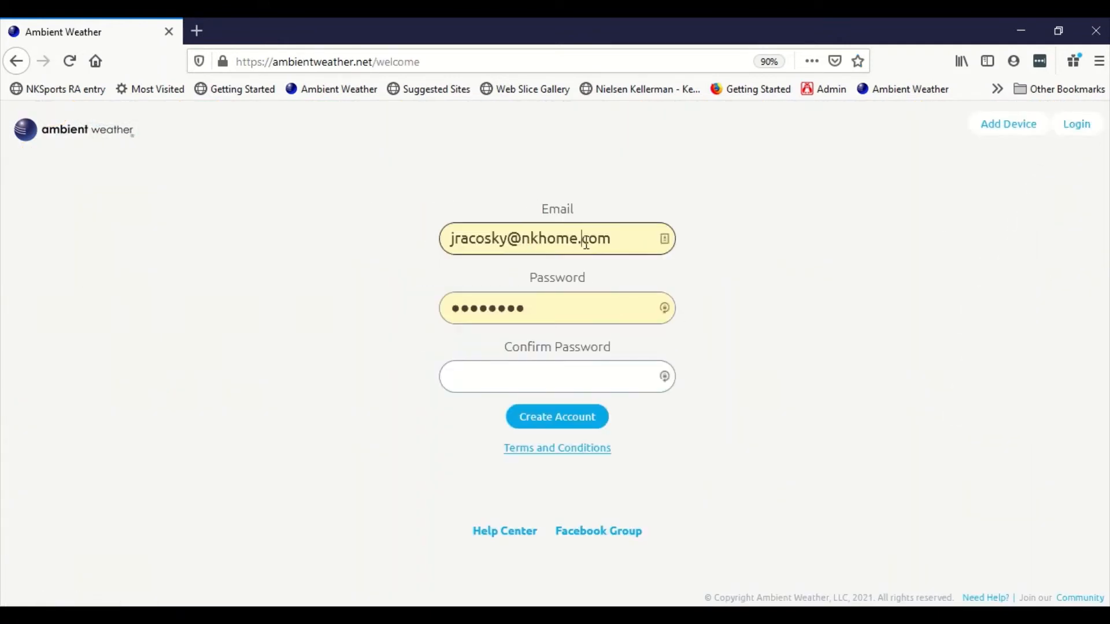
type("racosky")
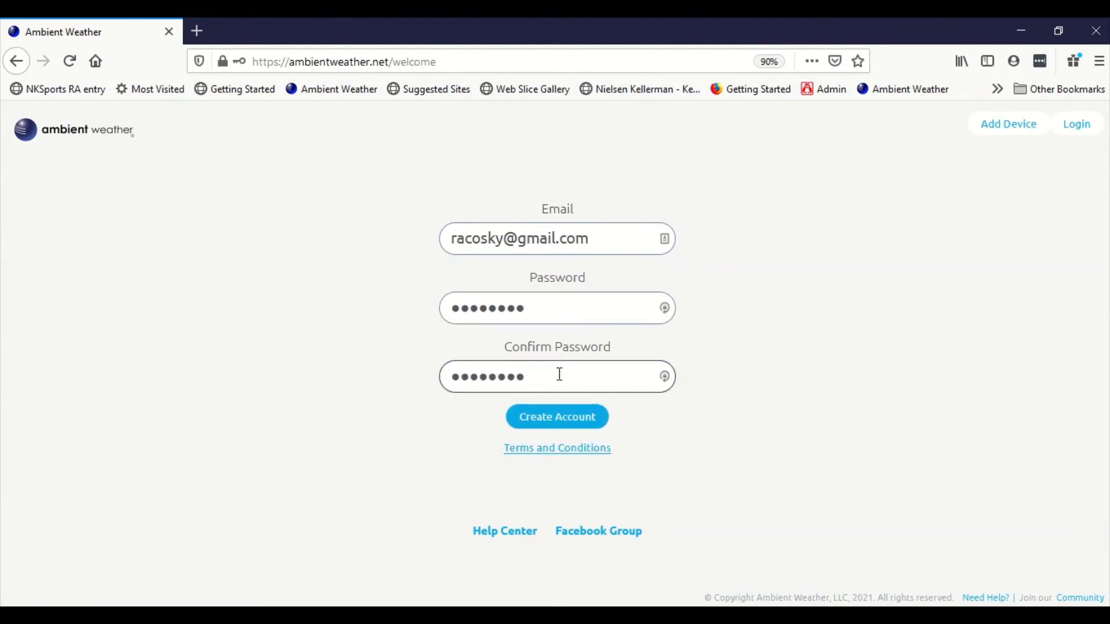
left_click(556, 416)
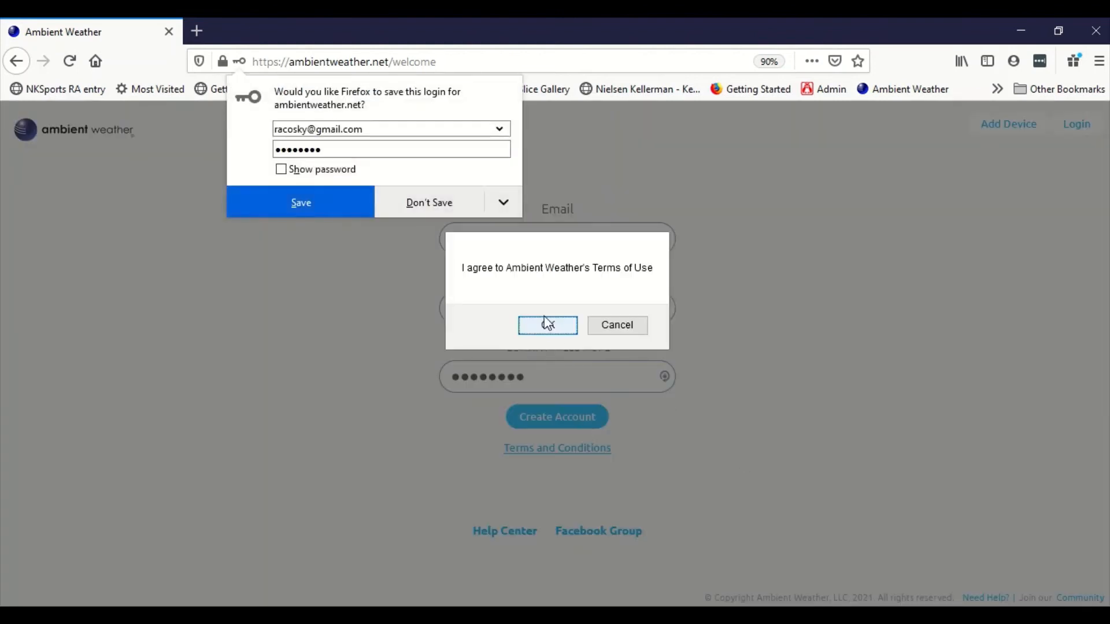
left_click(547, 324)
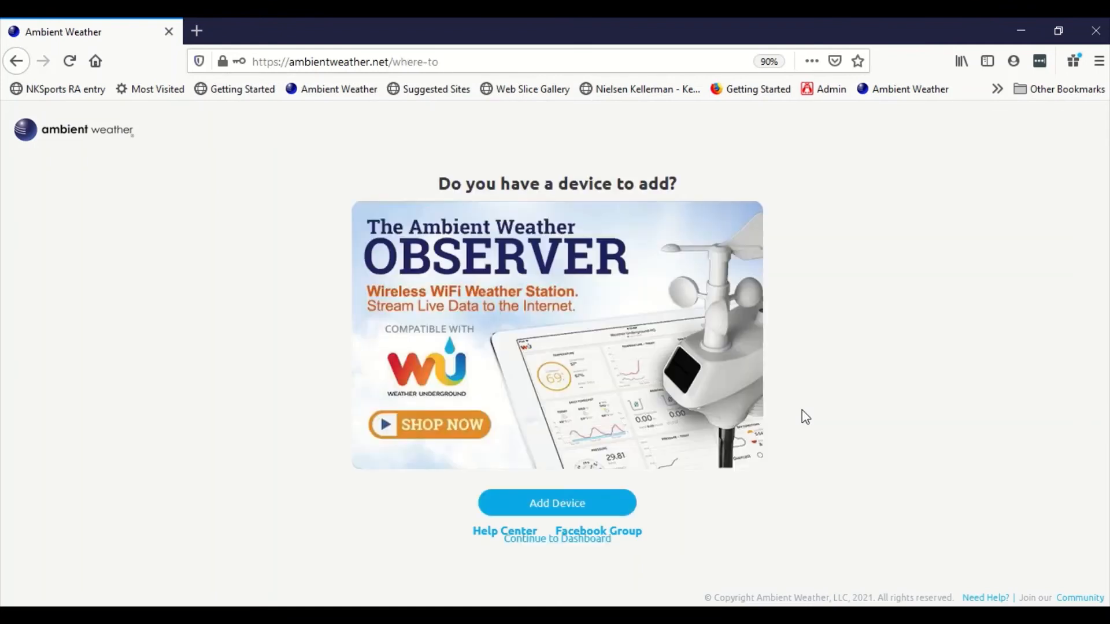
- Add a device by entering the station's MAC address F0:08:D1:07:..
left_click(556, 503)
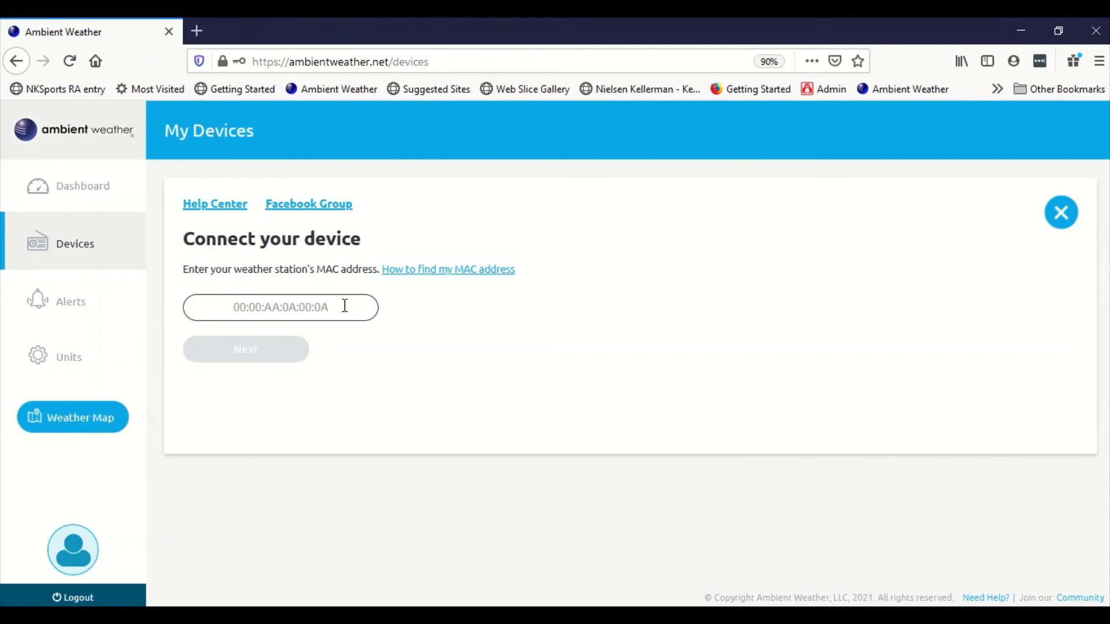
type("F")
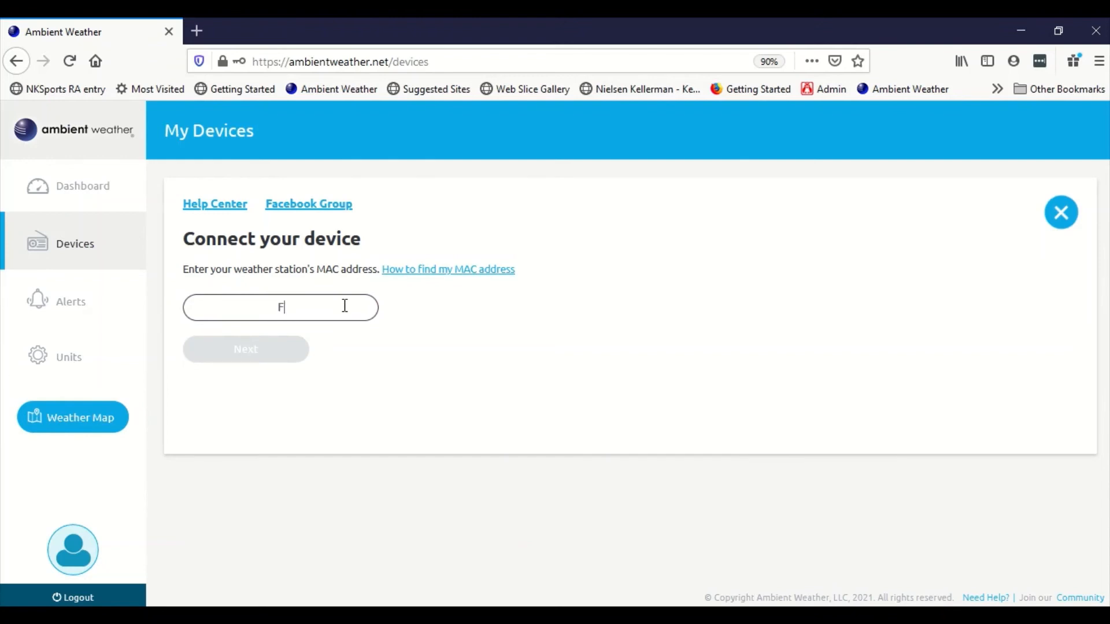
type("0:08:")
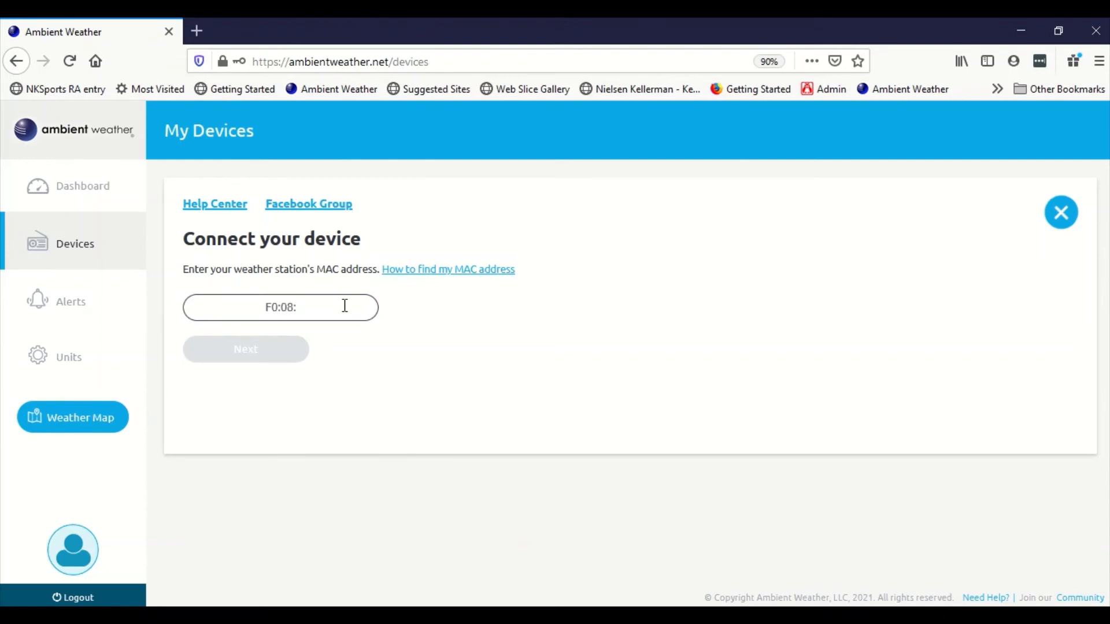
type("D1:0")
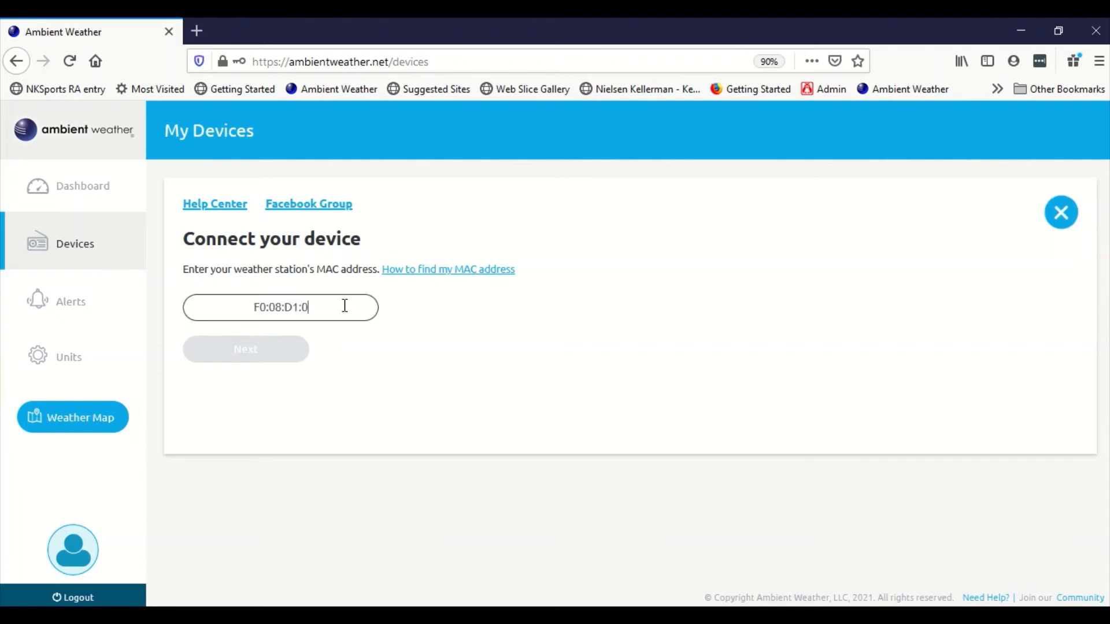
type("7:")
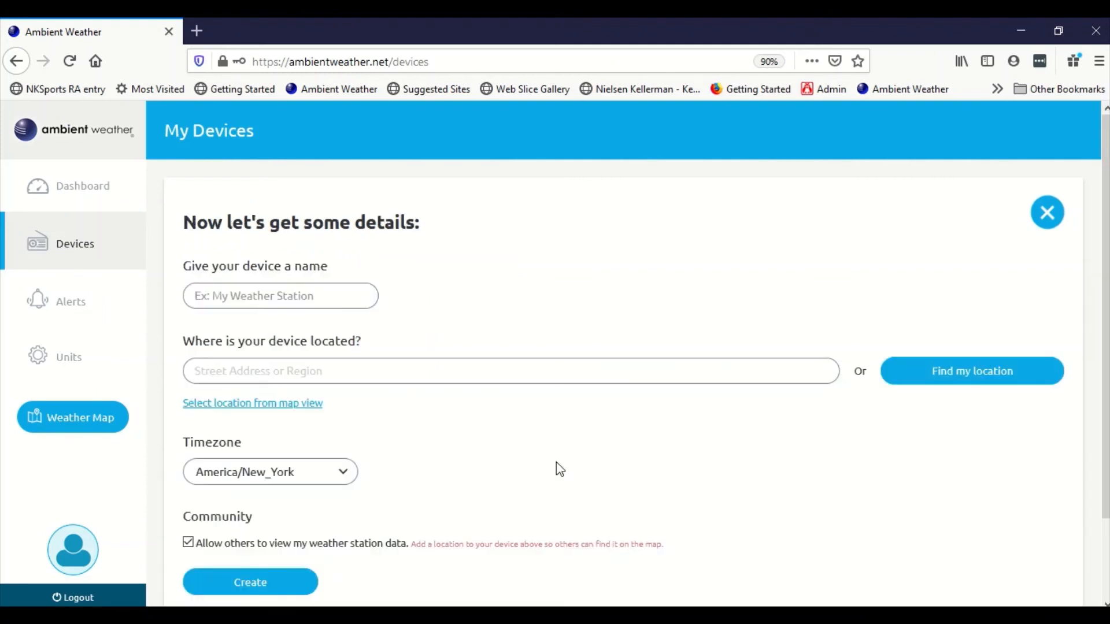
- Create the device named 'My Device' located at 1000 Main Street
type("mY")
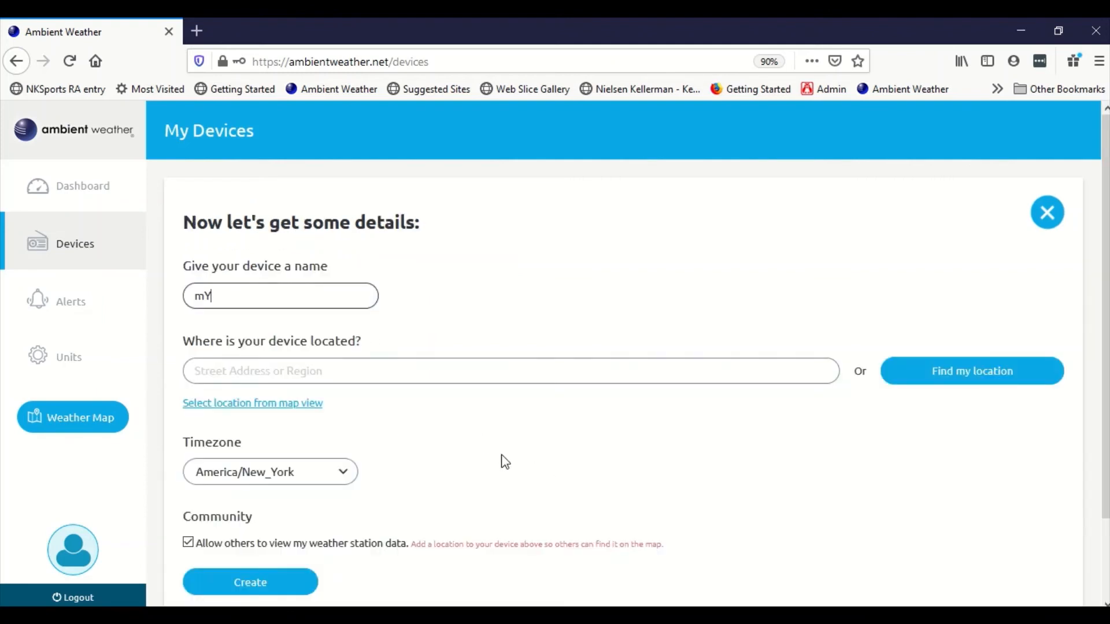
type("My Device")
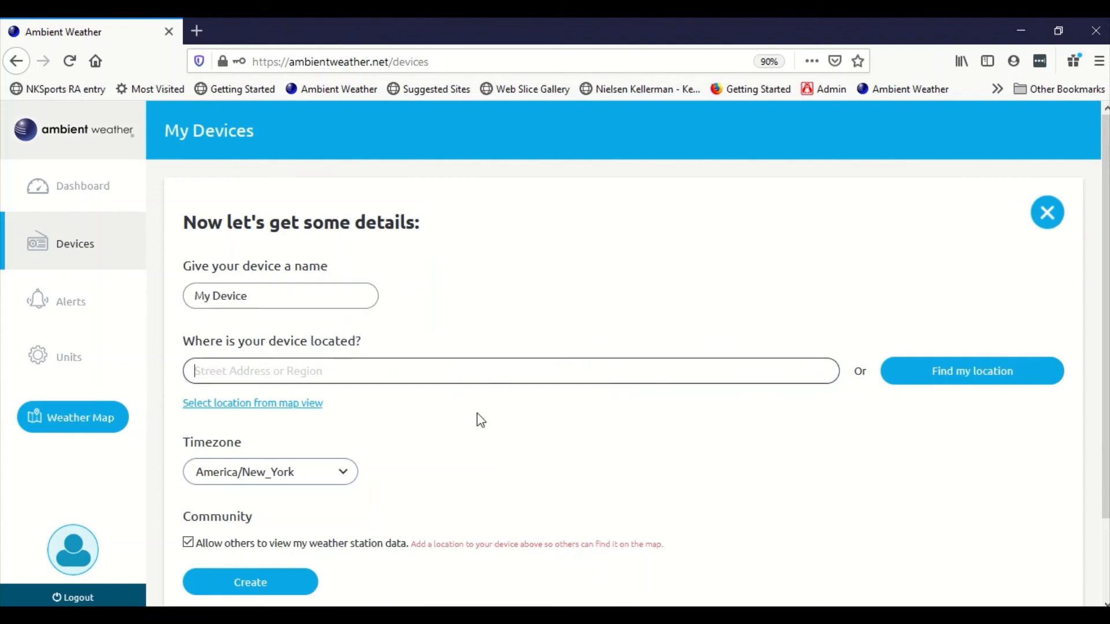
type("My h")
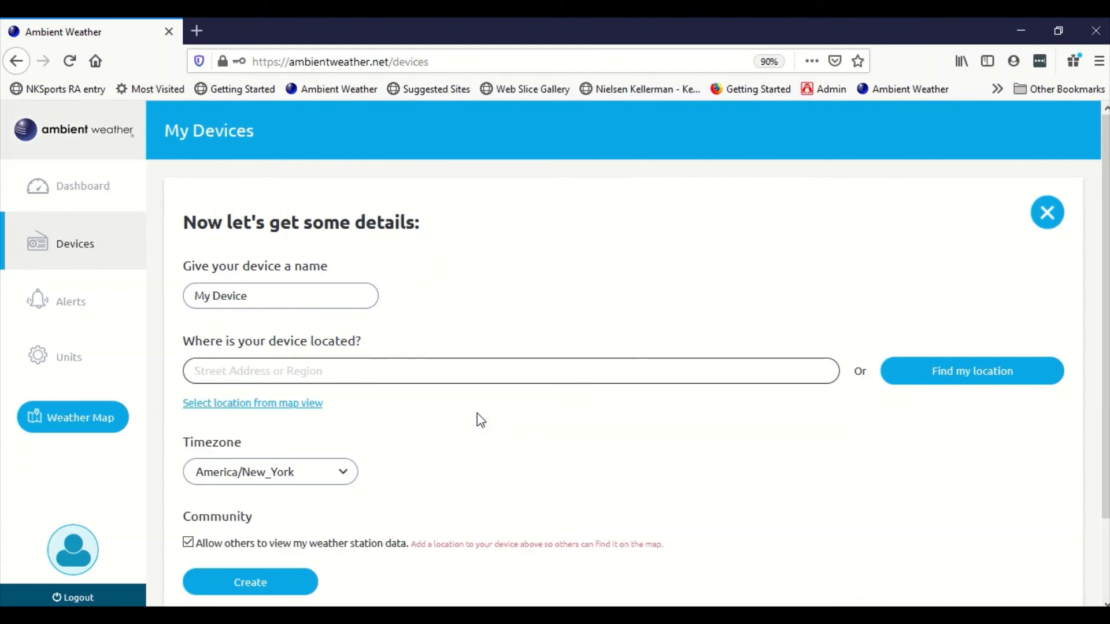
mouse_move(470, 399)
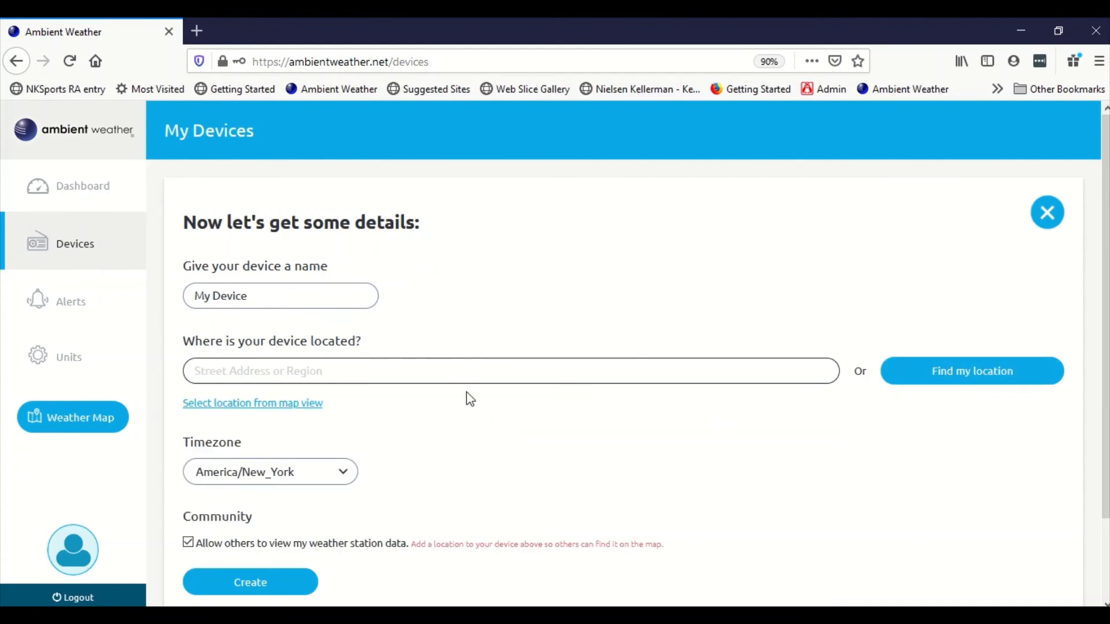
type("1000 Main Street")
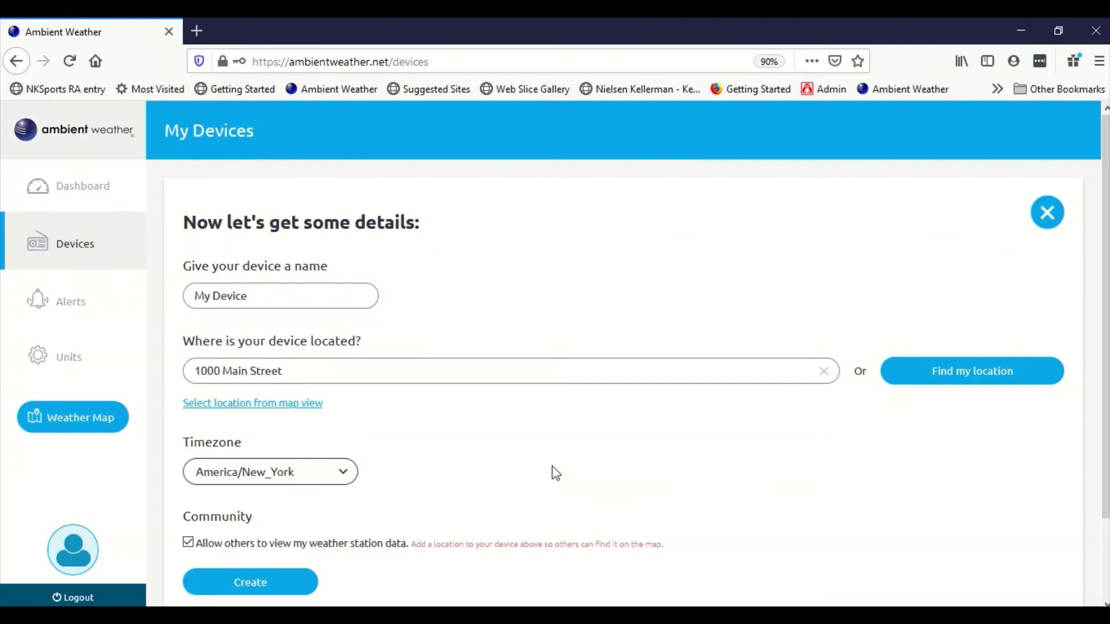
scroll("down", 3)
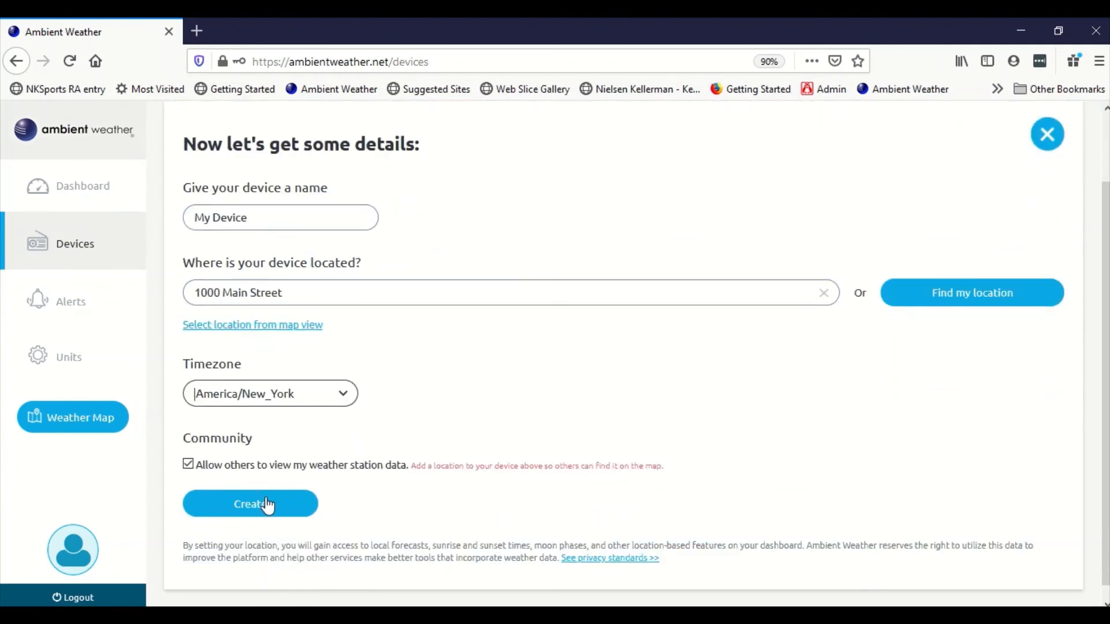
left_click(249, 503)
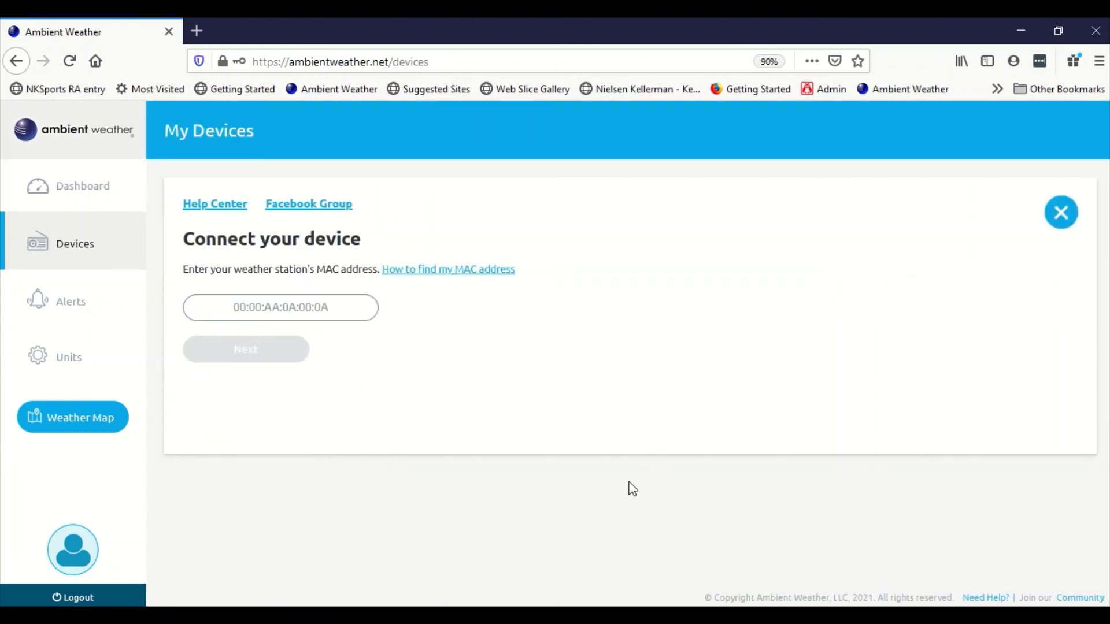
- View the dashboard for My Device, still awaiting real-time data
scroll("down", 3)
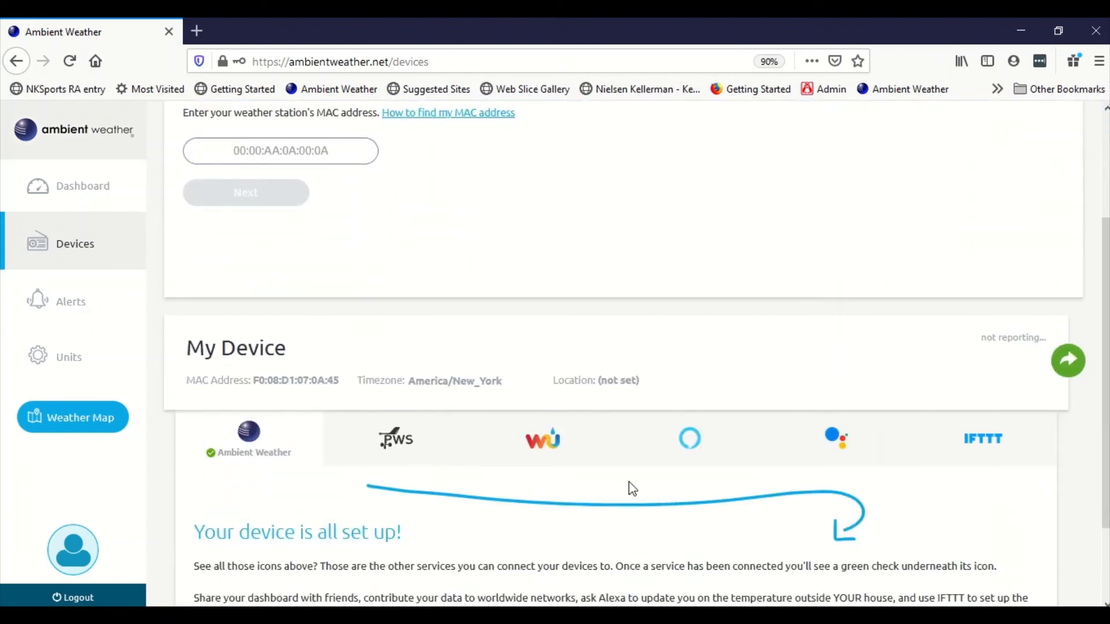
scroll("down", 3)
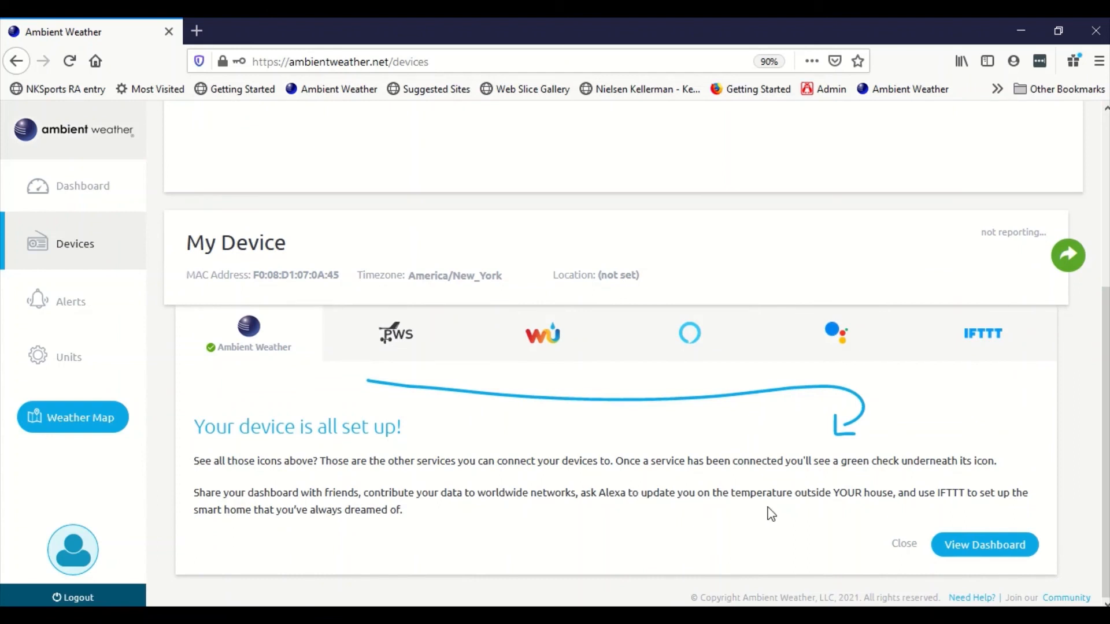
mouse_move(985, 545)
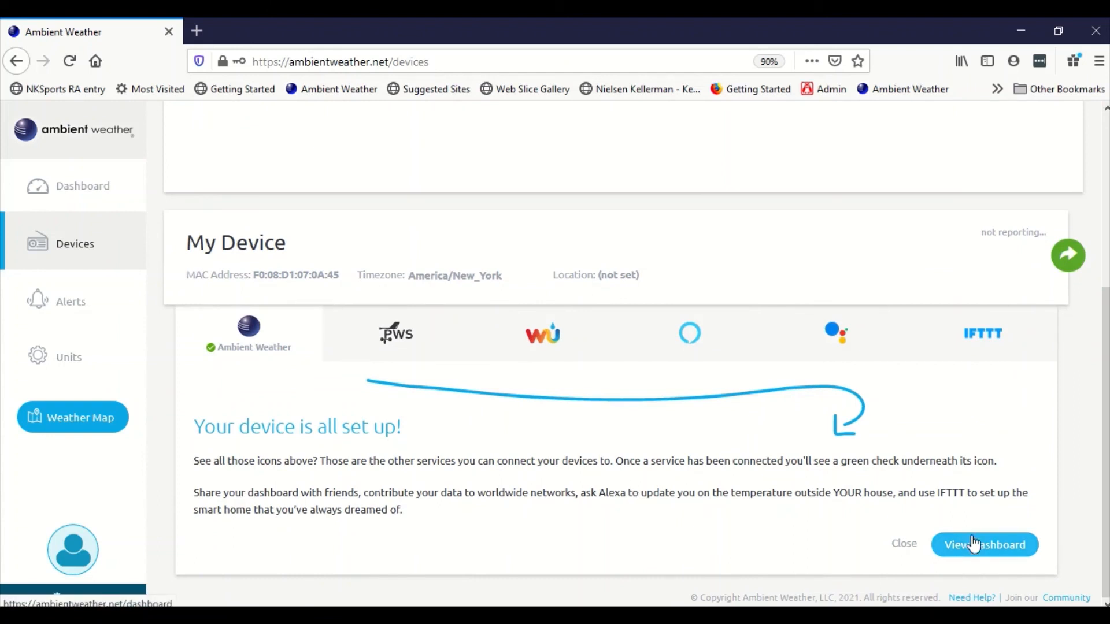
left_click(984, 545)
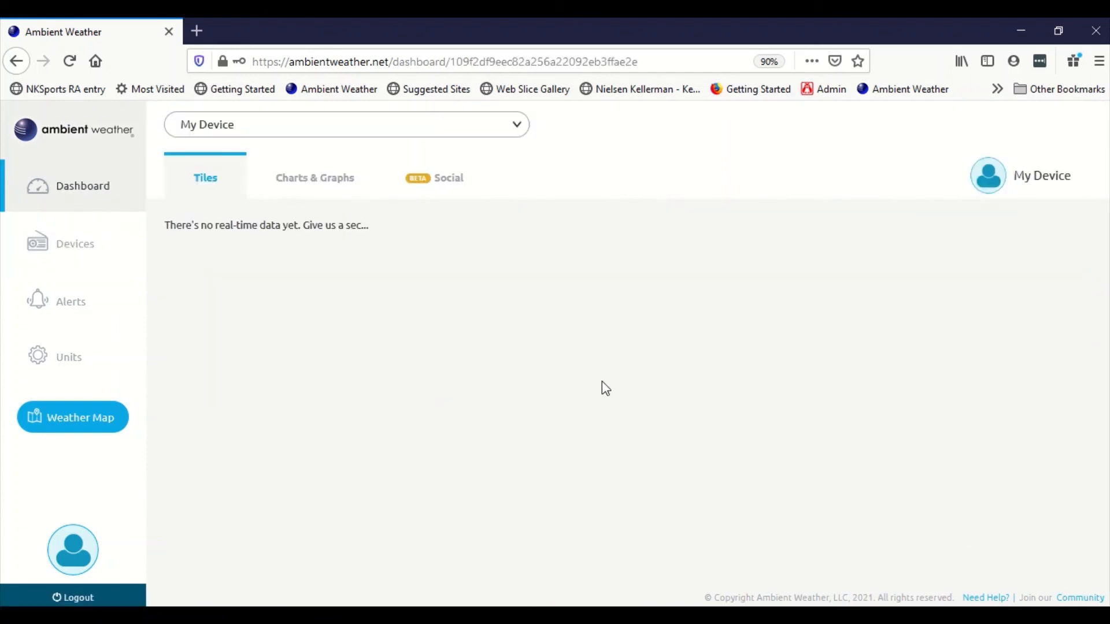